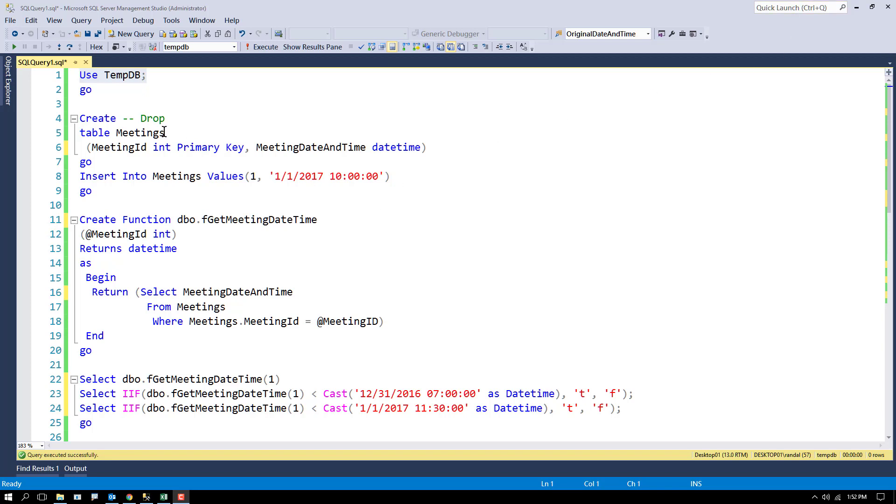
# Create the Meetings table and insert meeting 1 starting 1/1/2017 10:00:00
pyautogui.moveTo(80, 75); pyautogui.dragTo(92, 89)
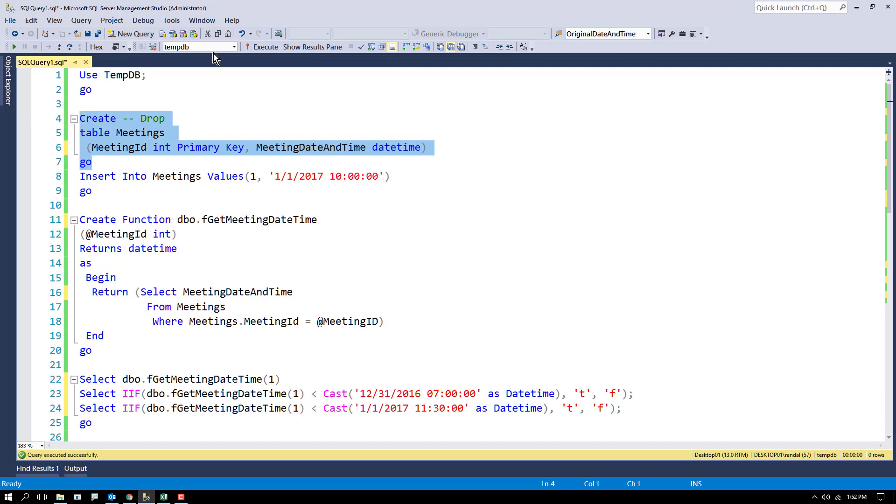
pyautogui.click(123, 194)
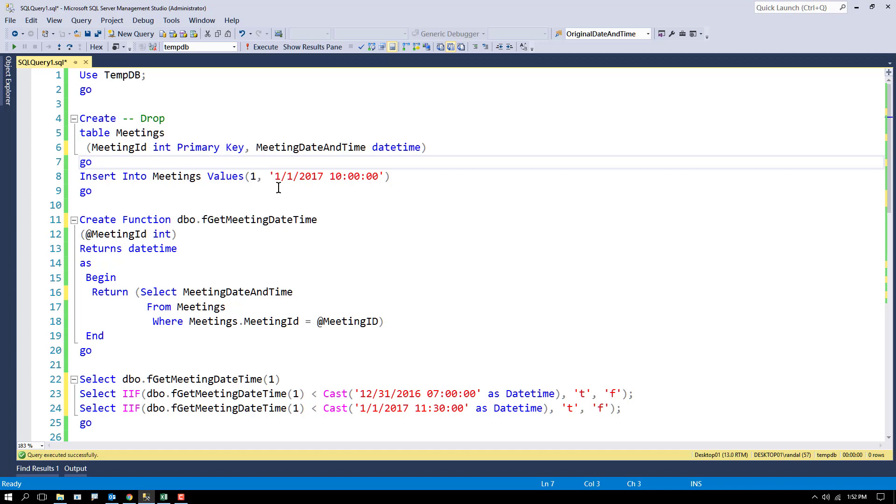
pyautogui.moveTo(80, 177); pyautogui.dragTo(98, 190)
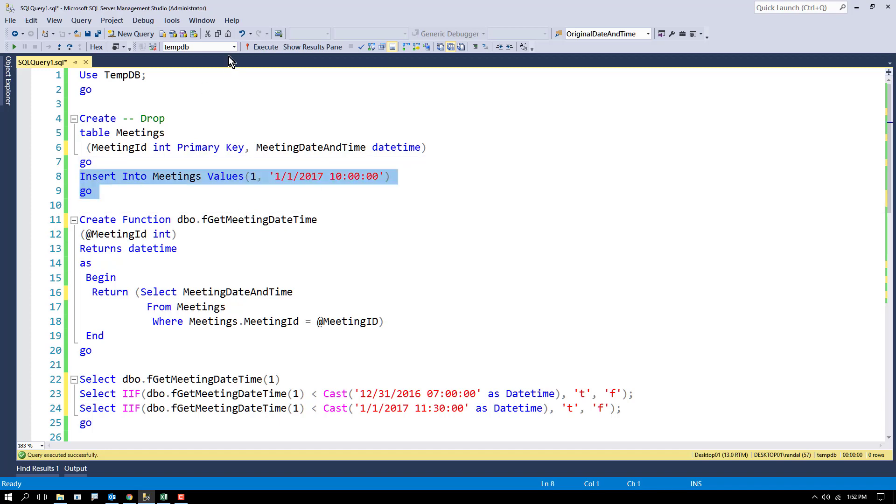
pyautogui.moveTo(327, 197)
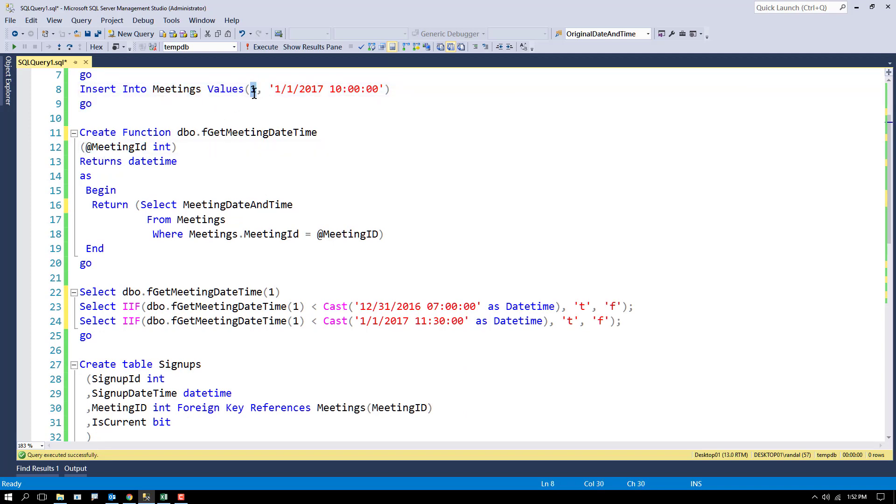
pyautogui.moveTo(275, 89); pyautogui.dragTo(378, 88)
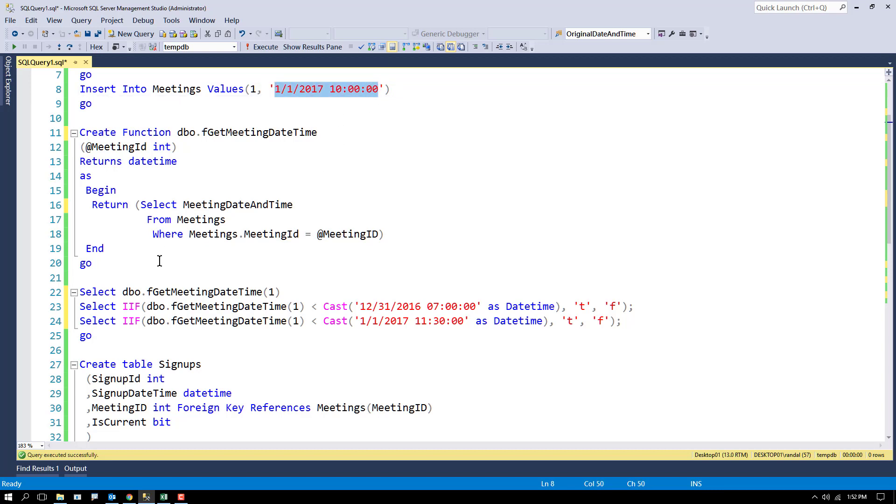
pyautogui.click(312, 47)
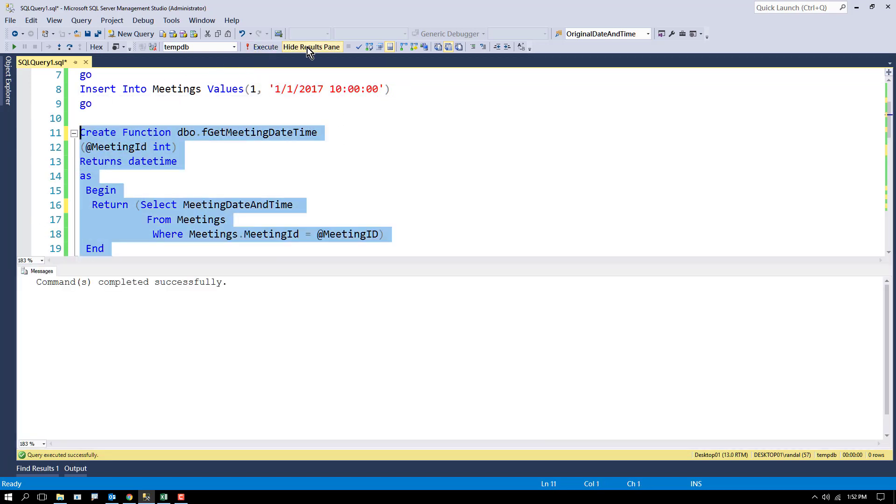
pyautogui.click(311, 47)
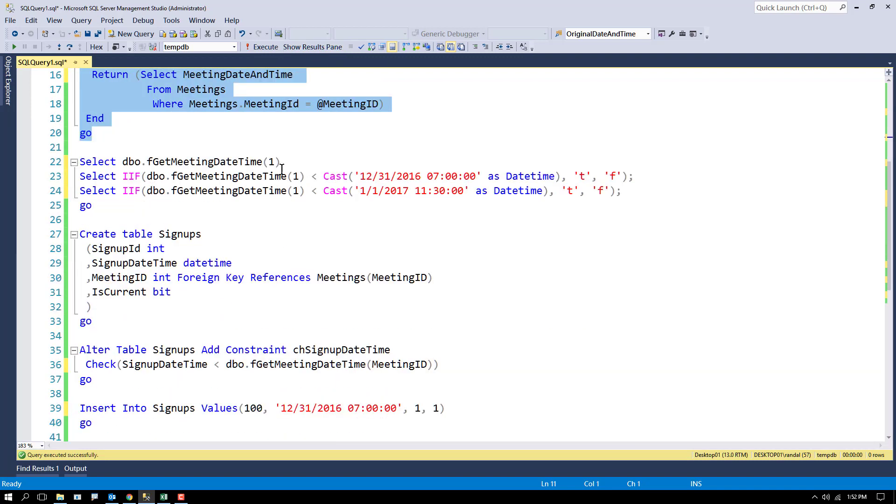
pyautogui.click(264, 46)
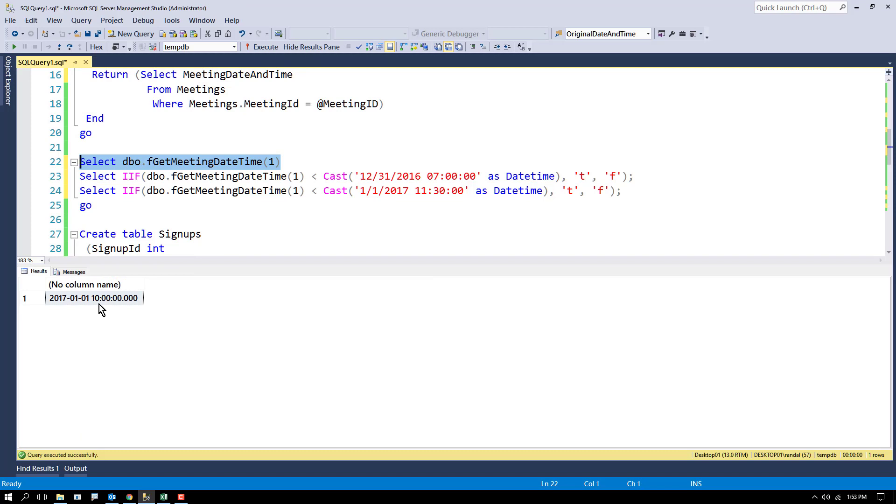
pyautogui.moveTo(159, 193)
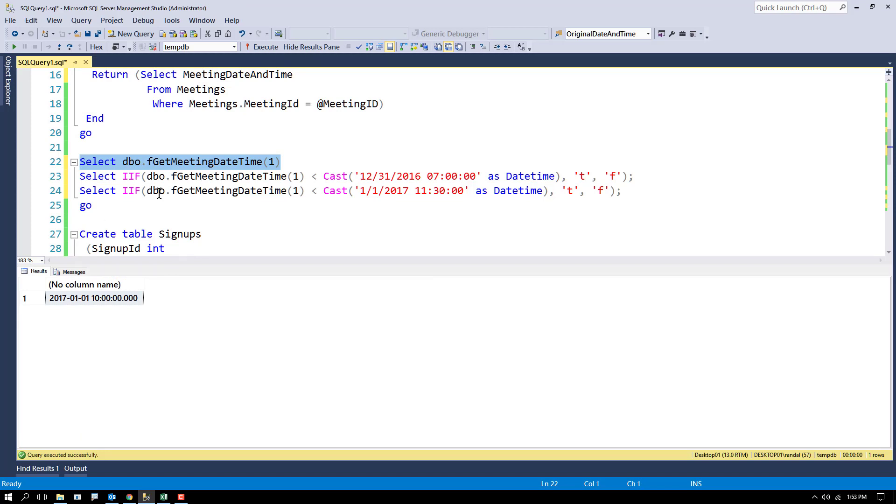
pyautogui.moveTo(406, 187)
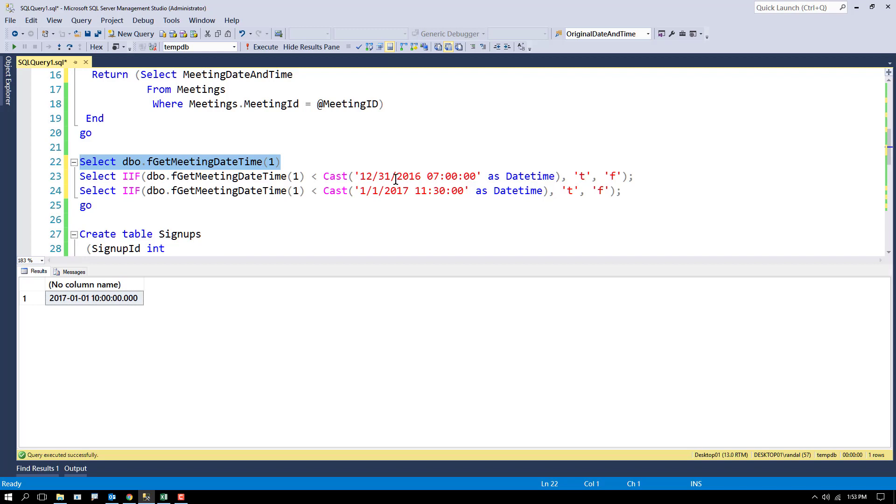
pyautogui.doubleClick(408, 176)
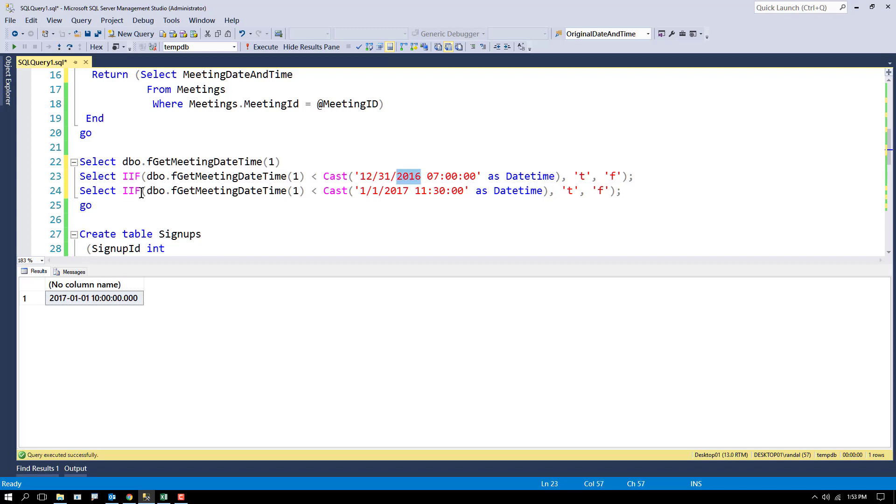
# Run both IIF comparisons (f, t), then flip the first to greater-than so it returns t
pyautogui.moveTo(80, 176); pyautogui.dragTo(92, 205)
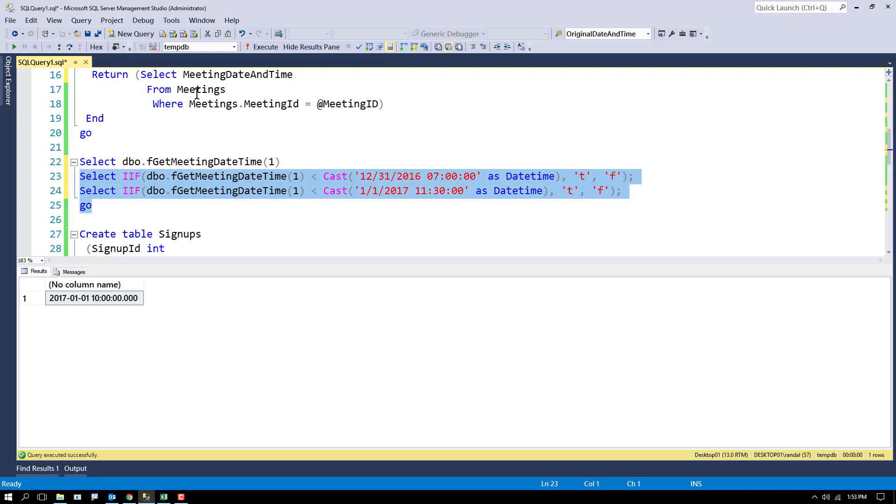
pyautogui.click(265, 47)
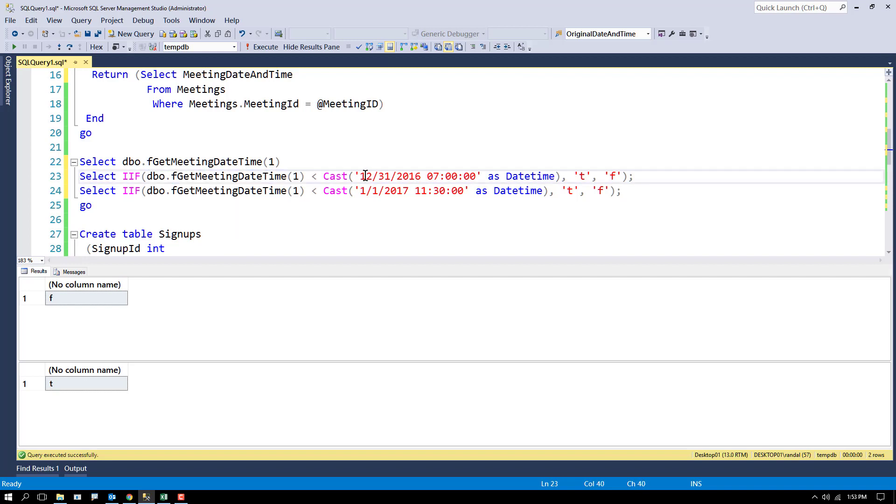
pyautogui.doubleClick(380, 176)
pyautogui.write('>')
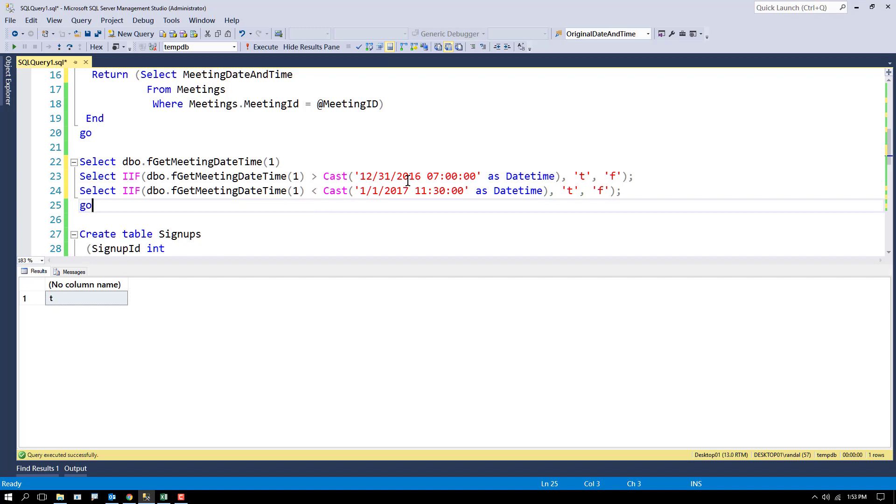
pyautogui.click(417, 176)
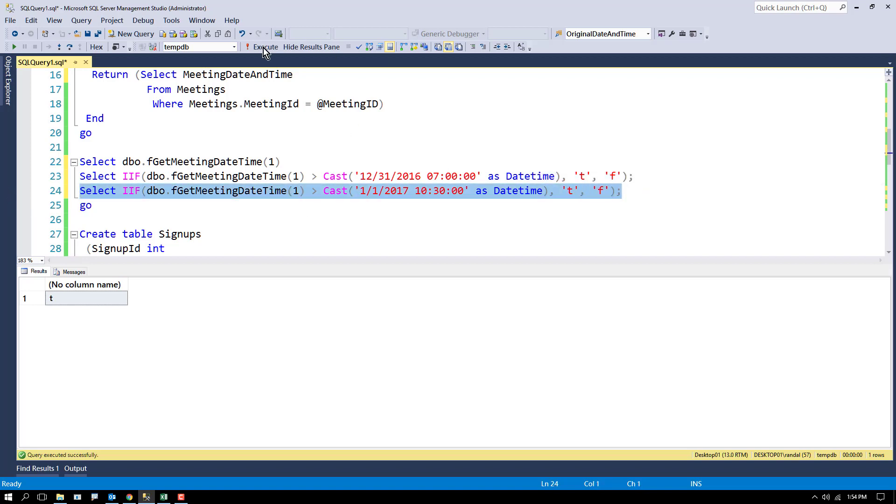
# Run the second IIF comparison, then edit its cutoff to 07:30 and rerun it with less-than
pyautogui.click(261, 47)
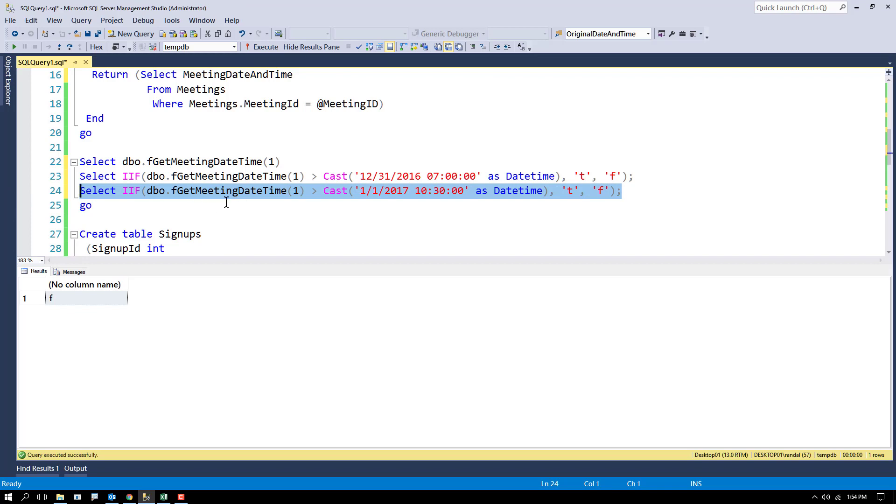
pyautogui.moveTo(437, 205)
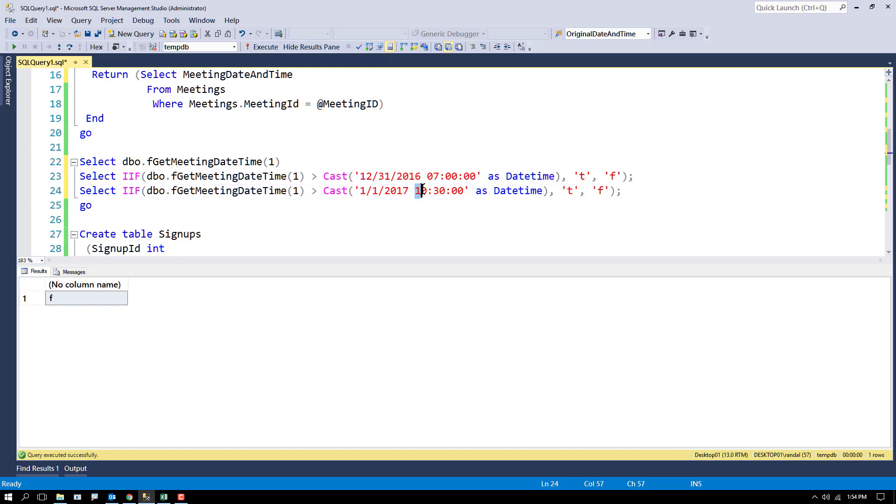
pyautogui.scroll(-3)
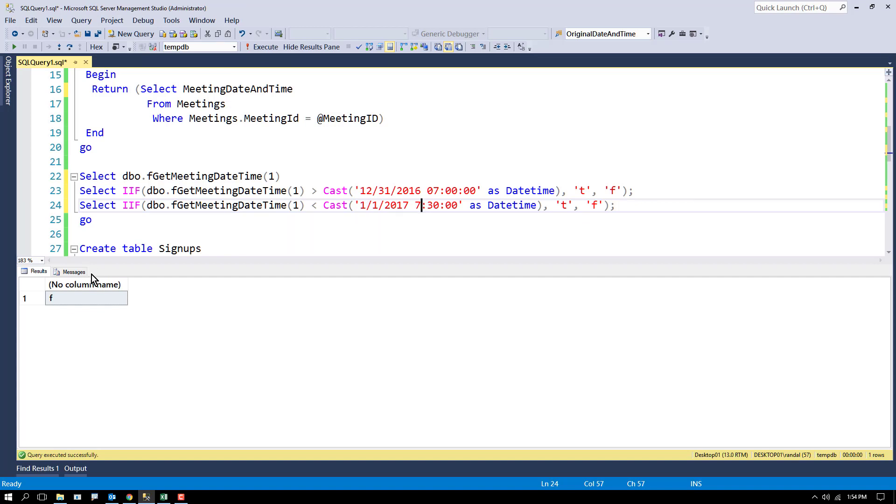
pyautogui.write('0')
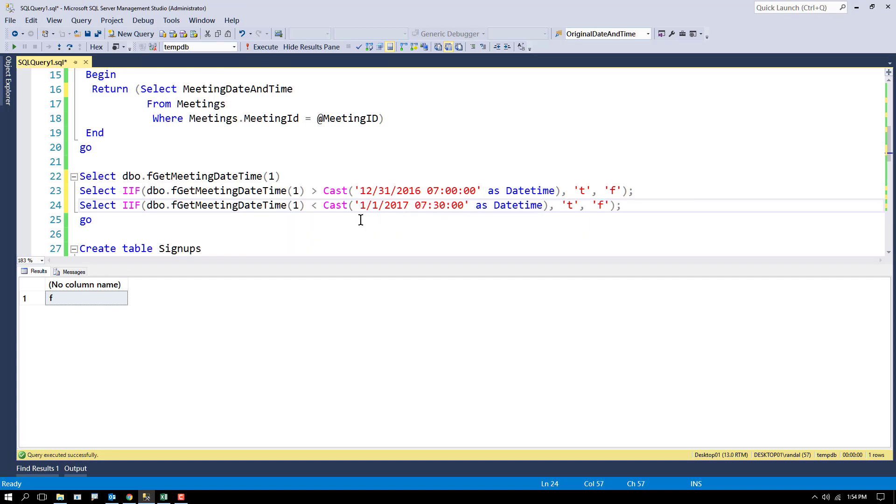
pyautogui.moveTo(80, 206); pyautogui.dragTo(91, 220)
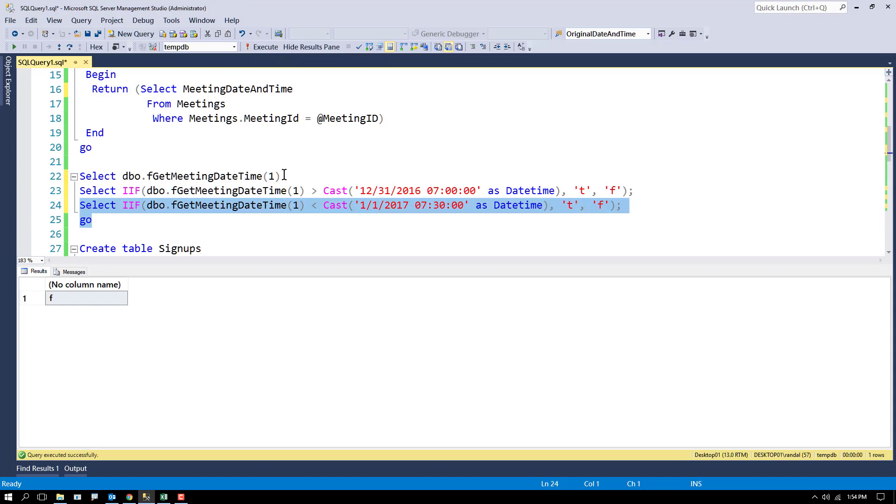
pyautogui.click(307, 206)
pyautogui.write('>')
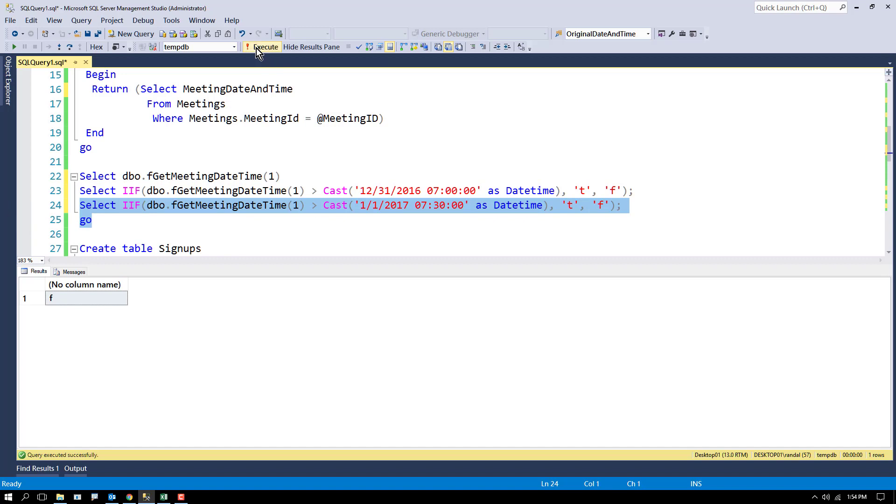
# Rerun the 07:30 comparison as greater-than, confirming it returns t, and review its date parts
pyautogui.click(263, 46)
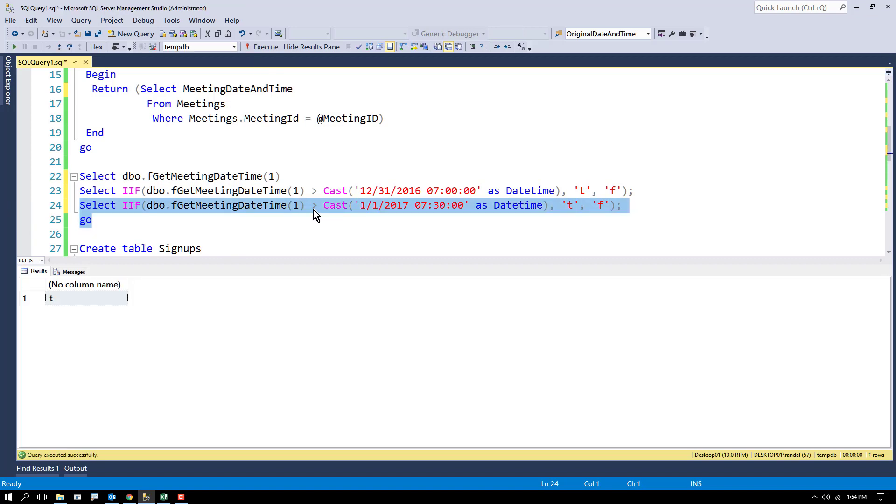
pyautogui.click(228, 206)
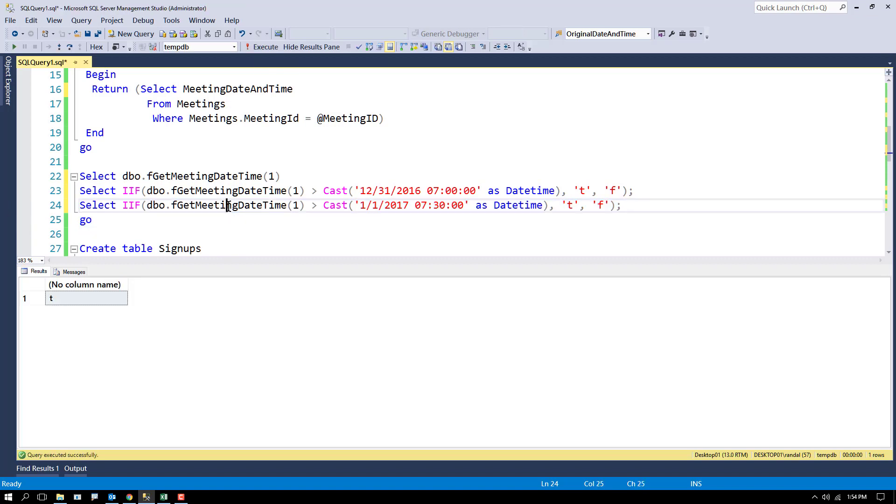
pyautogui.doubleClick(228, 205)
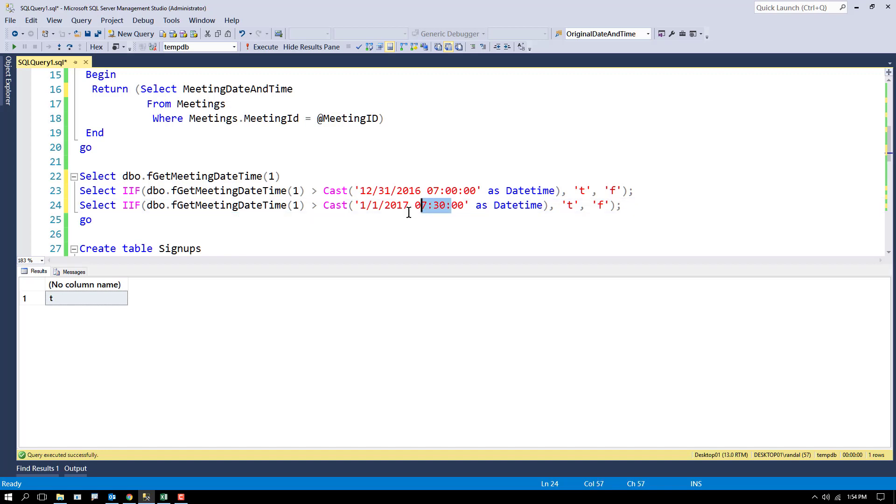
pyautogui.doubleClick(394, 205)
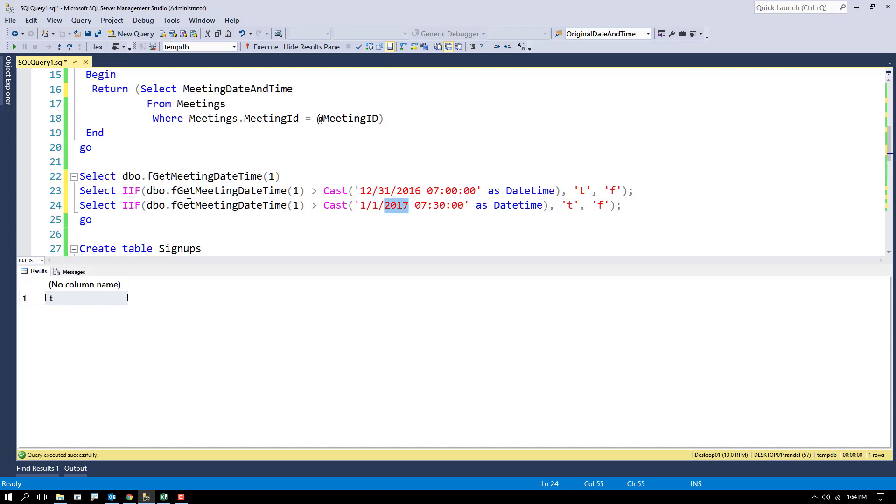
# Review the Signups table columns: MeetingID foreign key and SignupDateTime definition
pyautogui.scroll(-3)
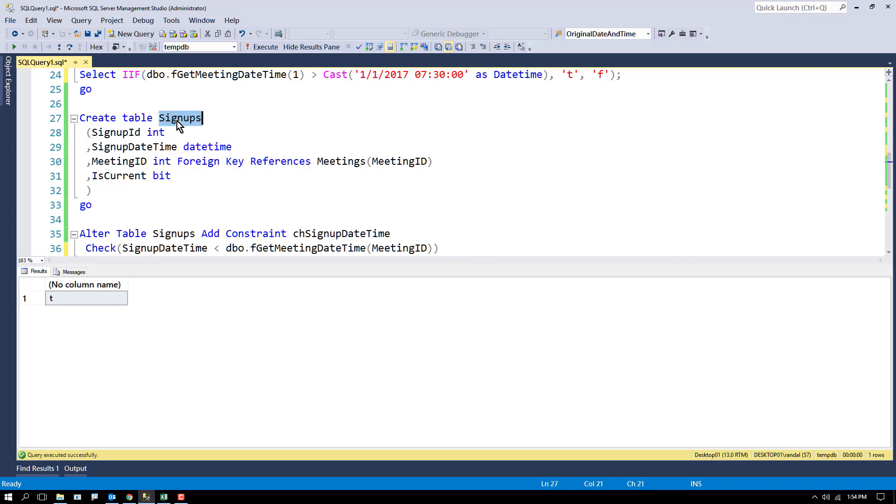
pyautogui.doubleClick(134, 146)
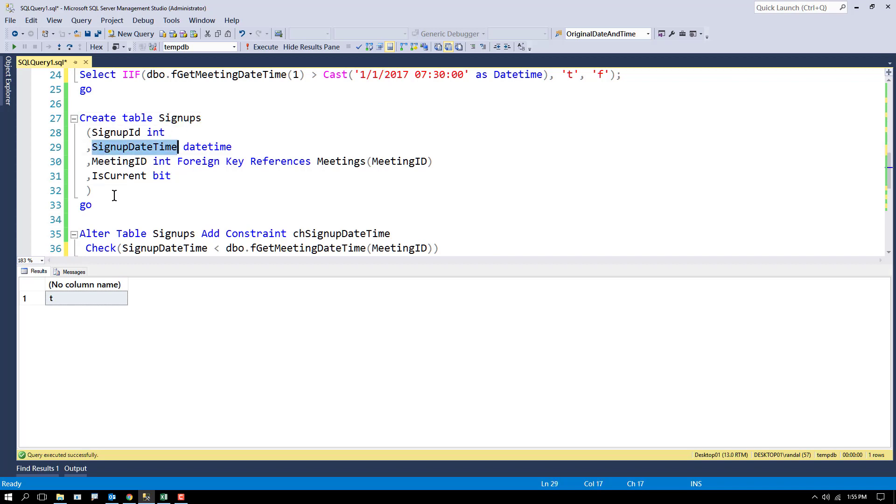
pyautogui.click(131, 162)
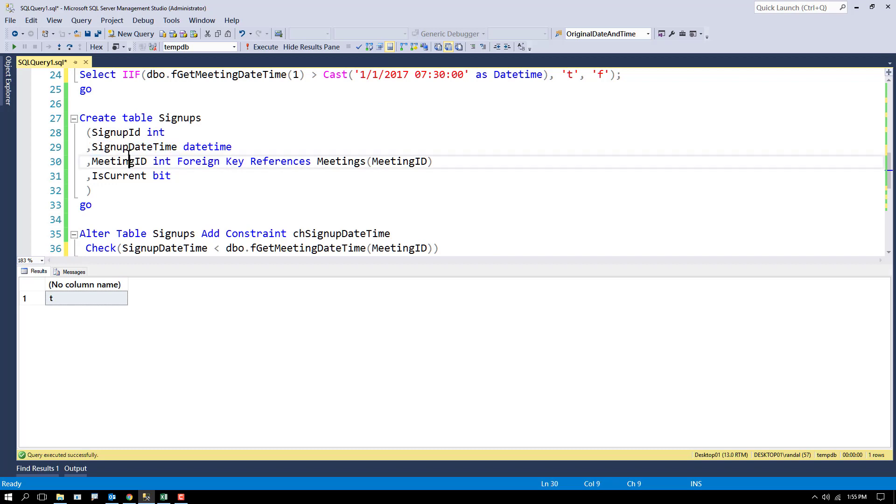
pyautogui.doubleClick(118, 162)
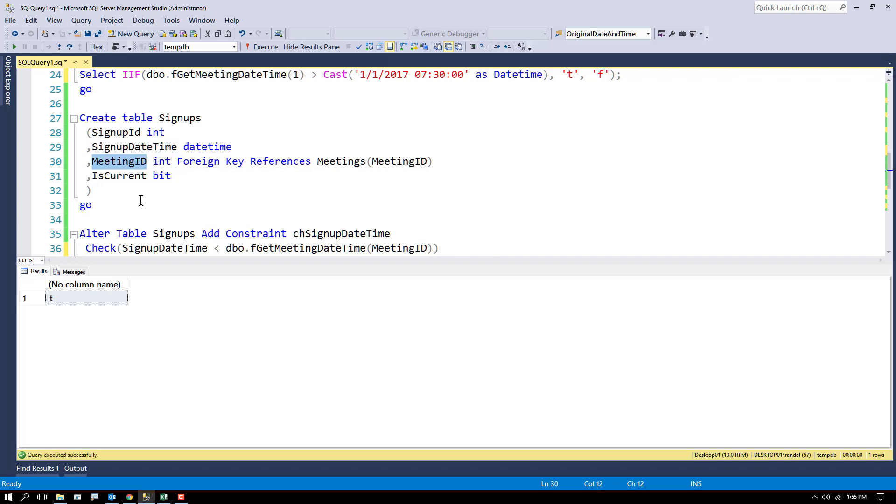
pyautogui.moveTo(119, 132)
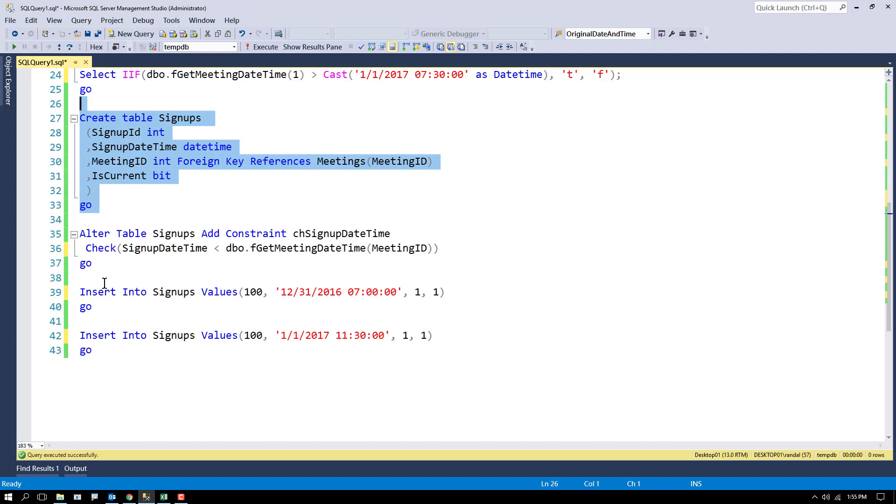
pyautogui.moveTo(167, 248)
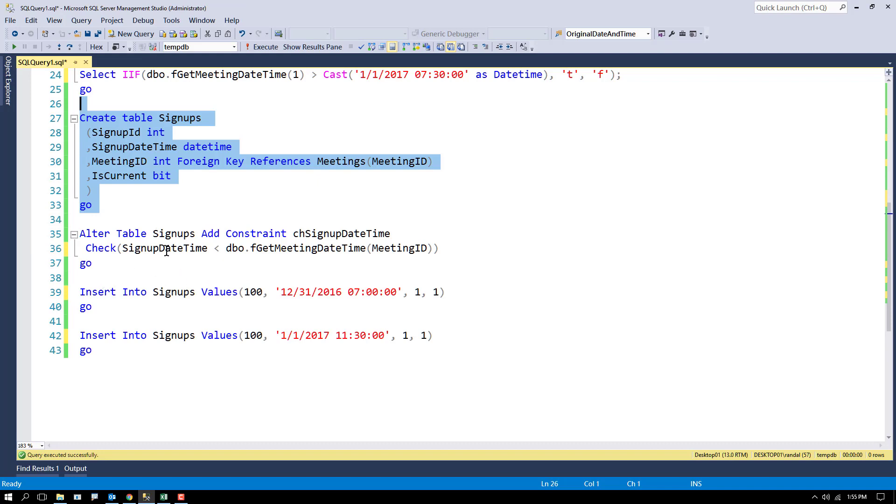
pyautogui.doubleClick(165, 248)
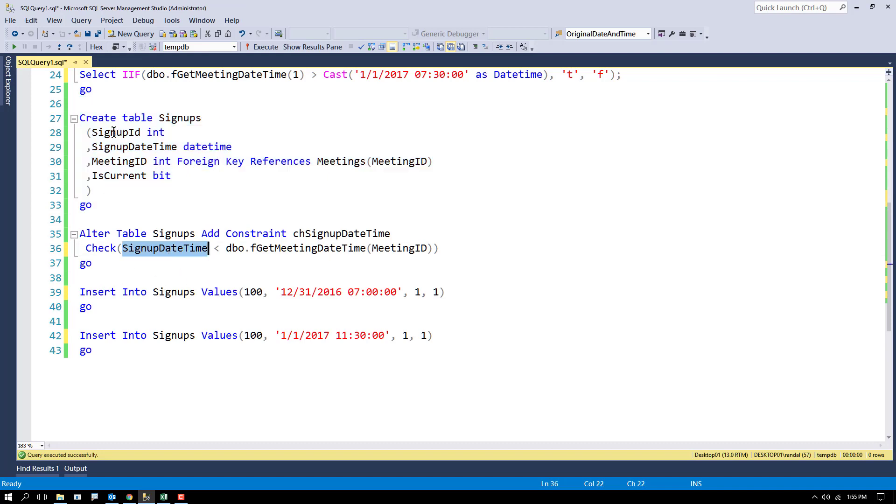
pyautogui.doubleClick(133, 146)
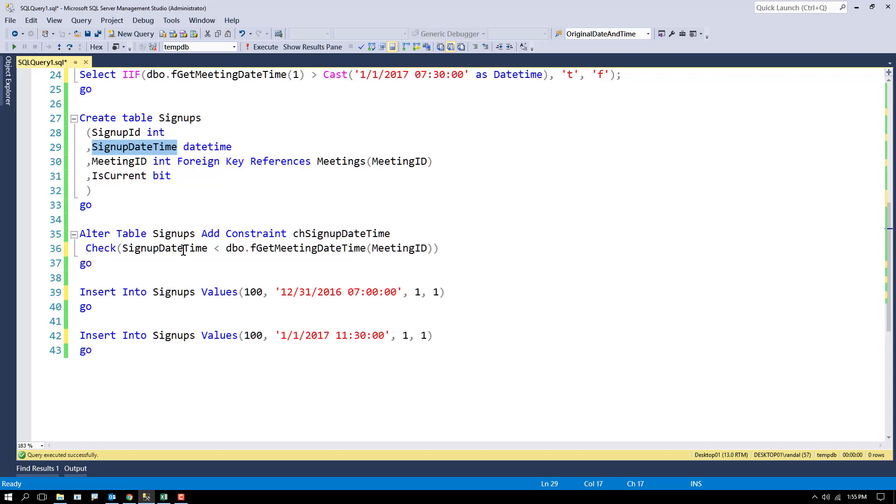
# Review the check constraint: SignupDateTime less than dbo.fGetMeetingDateTime(MeetingID)
pyautogui.click(323, 249)
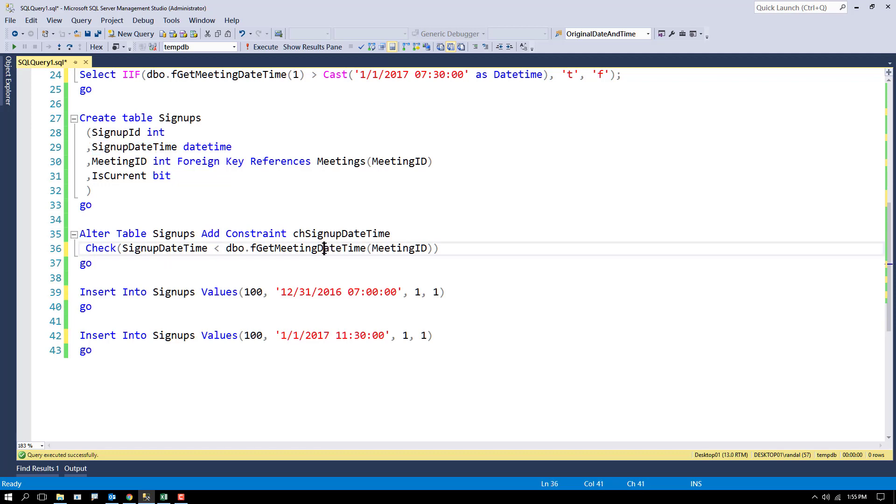
pyautogui.doubleClick(399, 248)
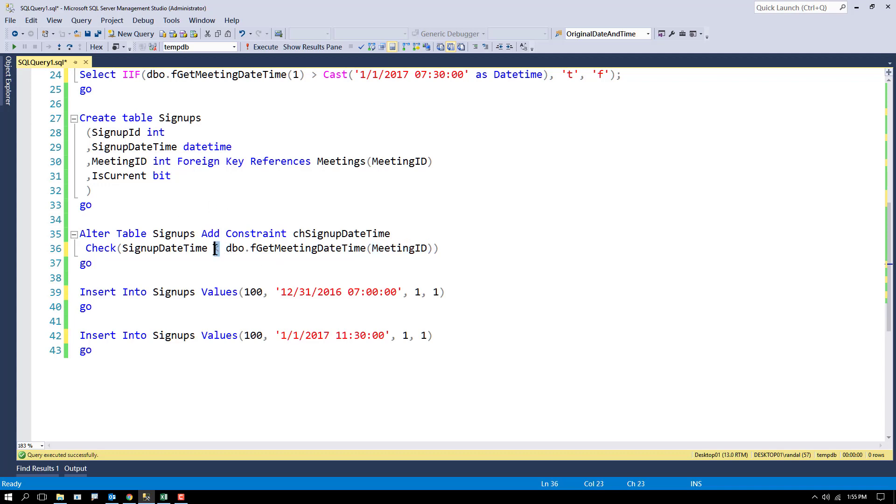
pyautogui.doubleClick(164, 248)
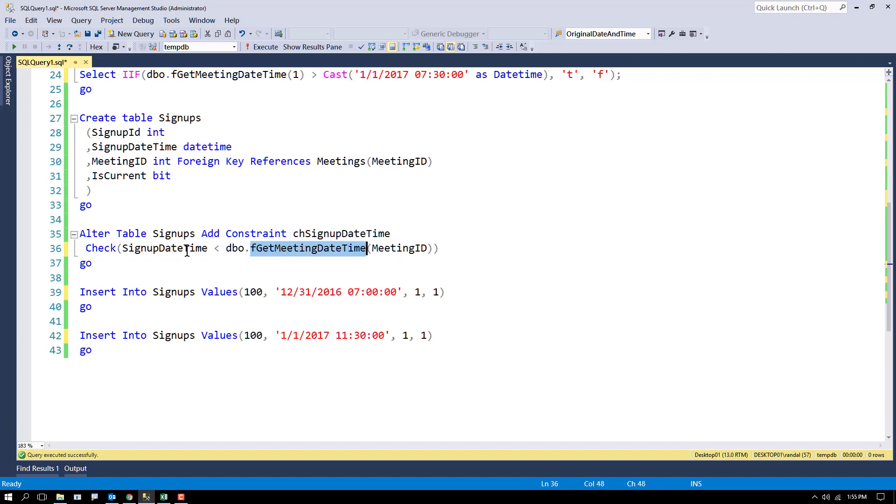
pyautogui.doubleClick(398, 248)
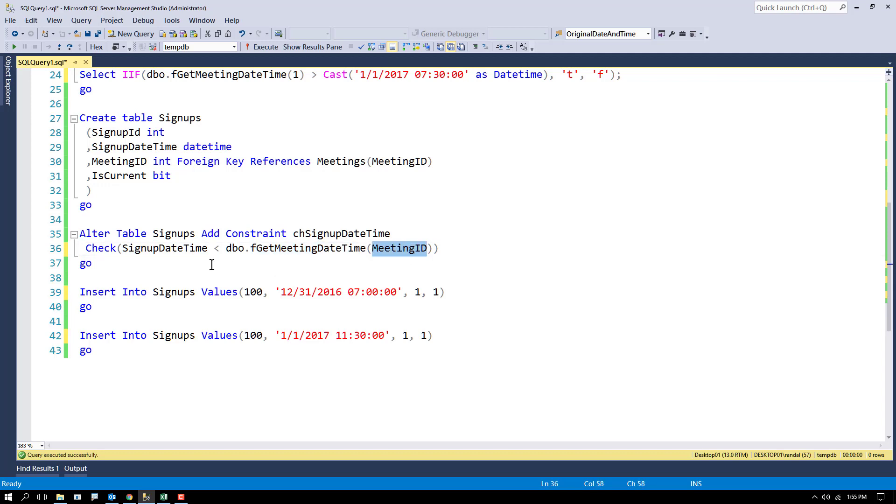
pyautogui.doubleClick(164, 248)
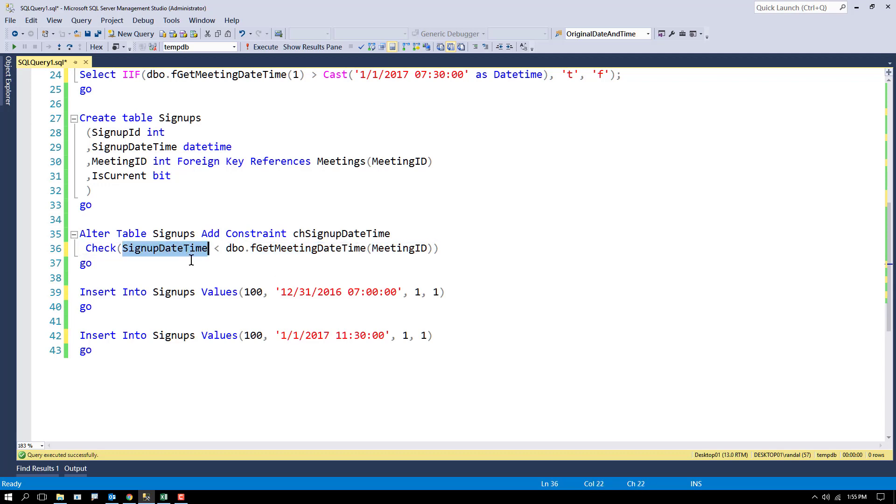
pyautogui.moveTo(188, 254)
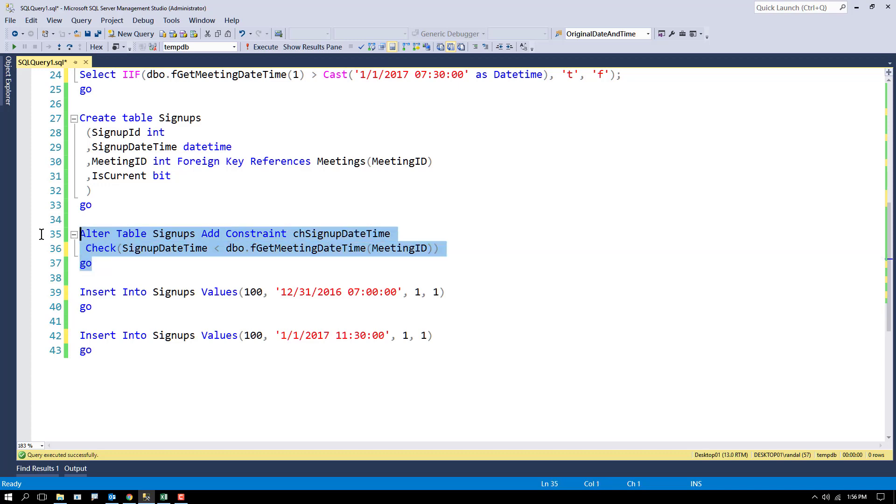
pyautogui.moveTo(347, 243)
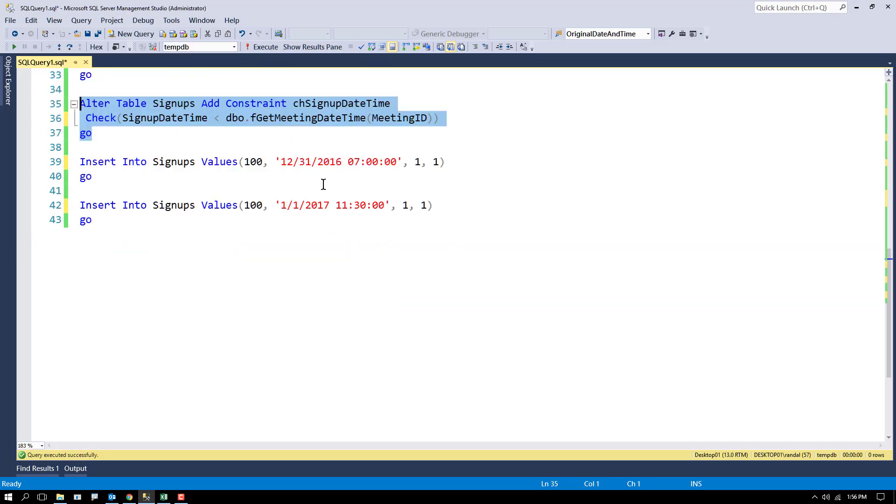
# Examine the first Signups test insert dated 12/31/2016 07:00:00 for meeting 1
pyautogui.click(316, 162)
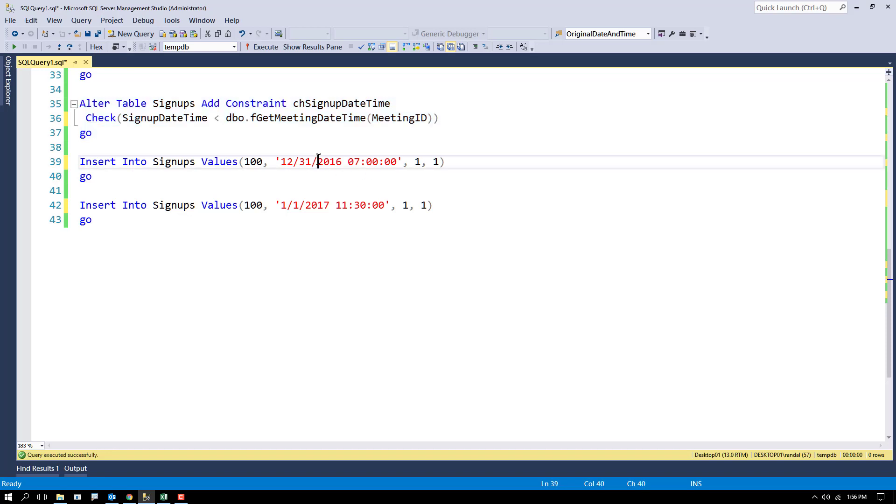
pyautogui.doubleClick(304, 162)
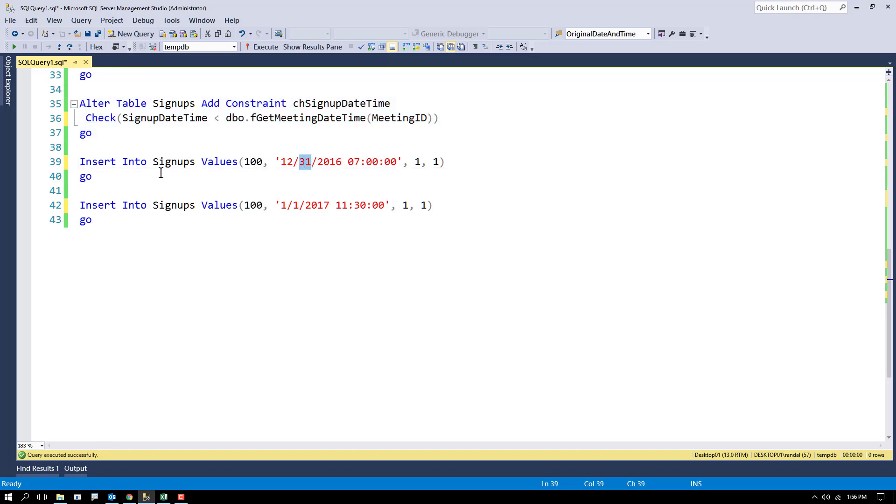
pyautogui.click(92, 177)
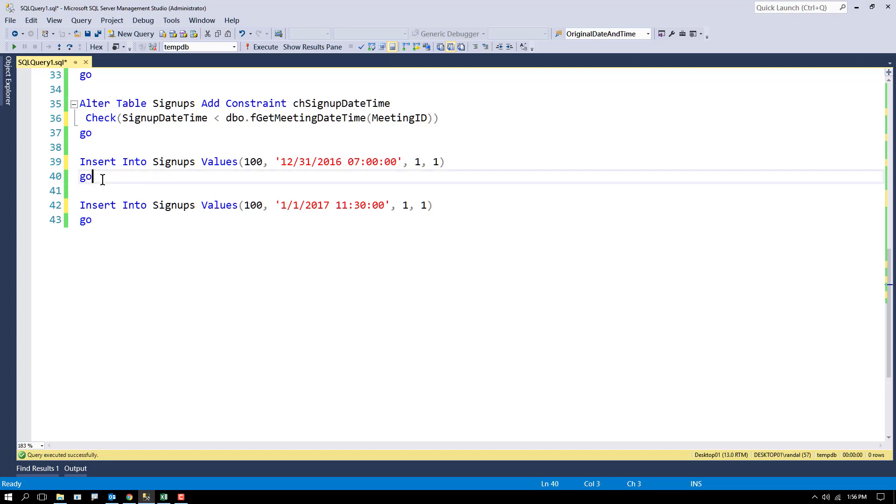
# Insert the 12/31/2016 signup, then run the 1/1/2017 11:30 insert, which fails the check
pyautogui.click(260, 46)
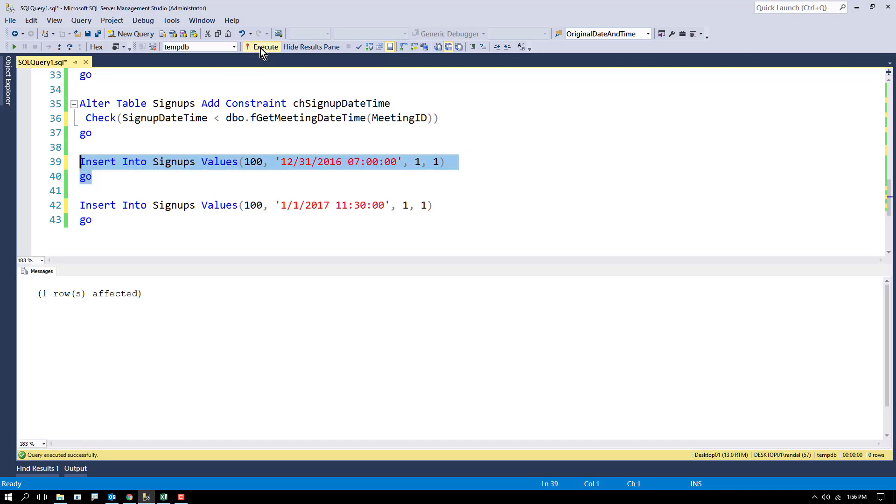
pyautogui.click(343, 205)
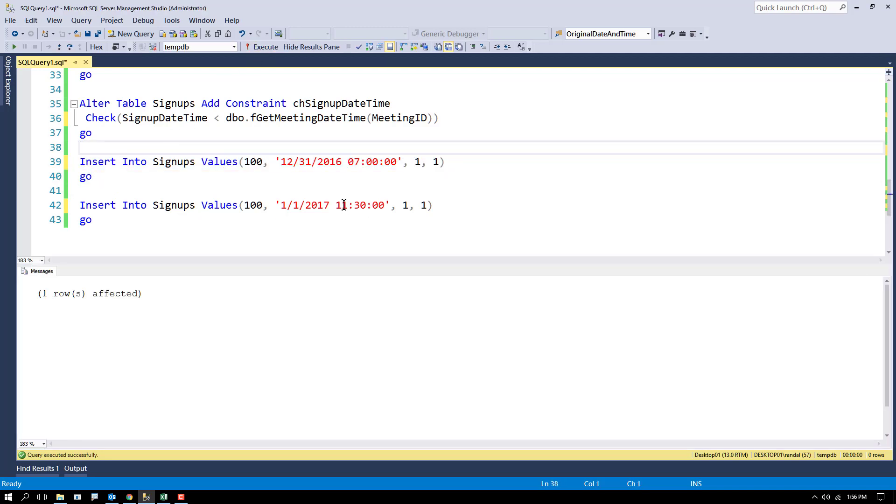
pyautogui.doubleClick(341, 205)
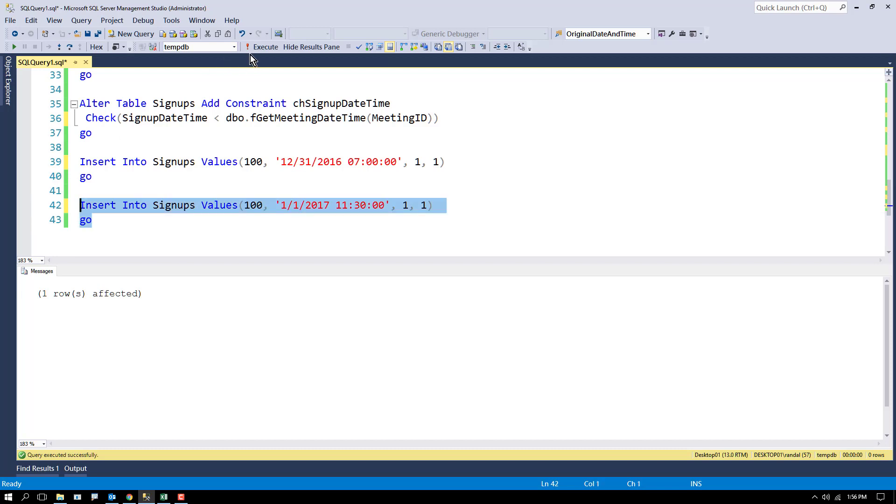
pyautogui.click(264, 46)
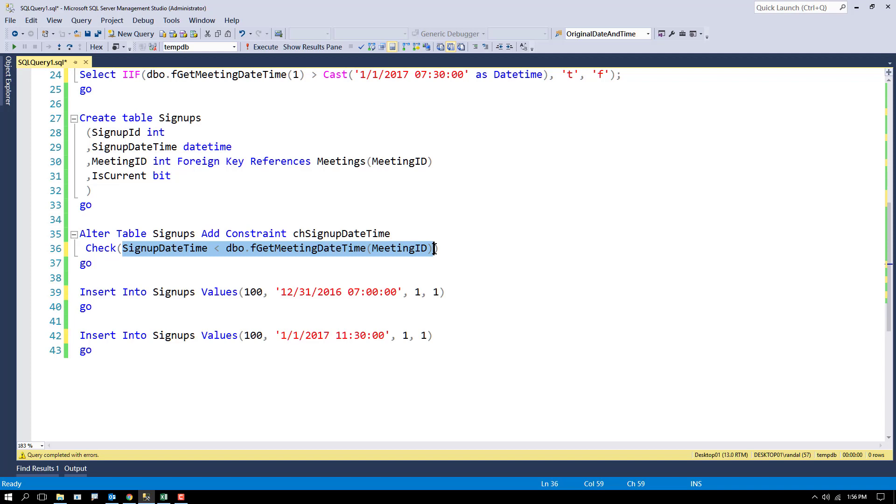
pyautogui.moveTo(237, 169)
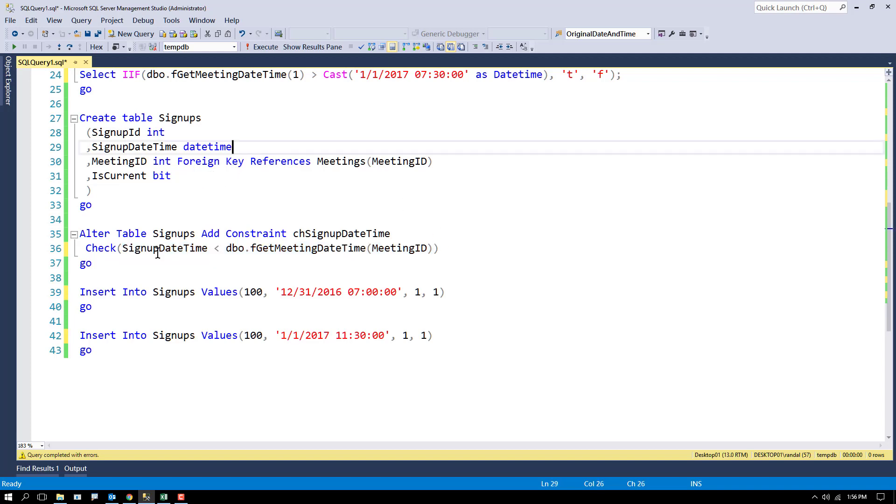
# Move the check inline onto SignupDateTime and add '-- Drop' after Create in the table statement
pyautogui.moveTo(86, 248); pyautogui.dragTo(415, 249)
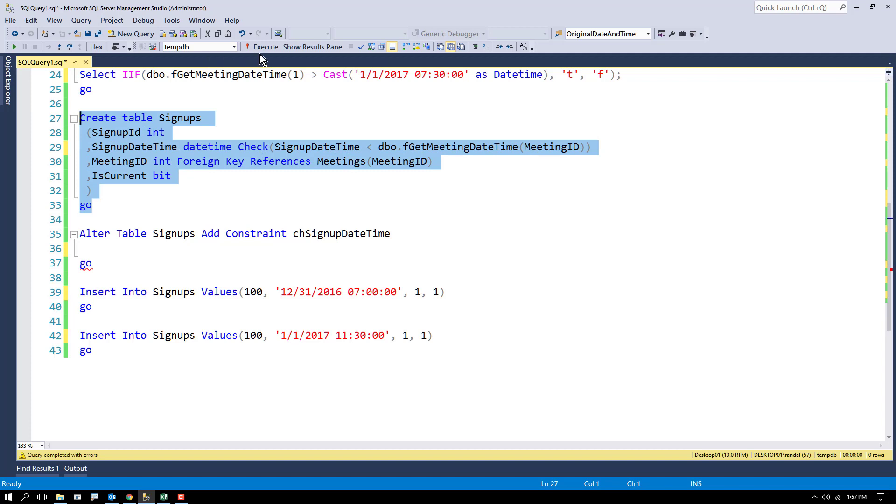
pyautogui.click(118, 117)
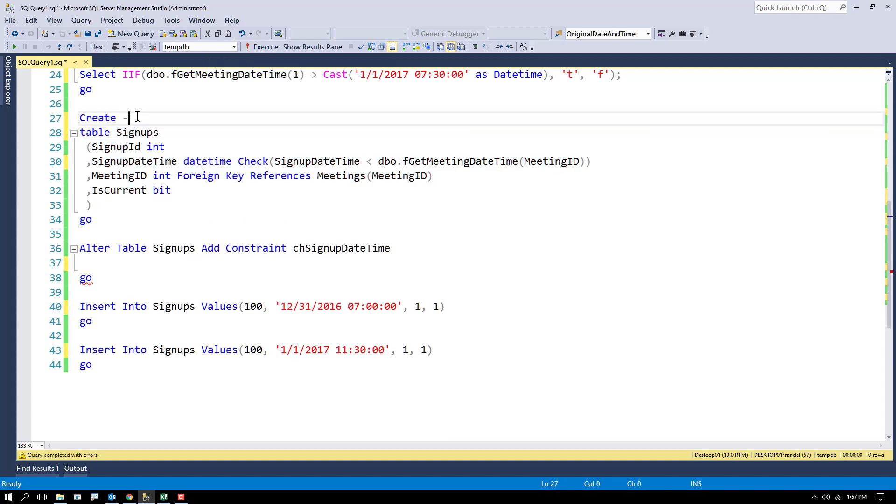
pyautogui.write('-Dr')
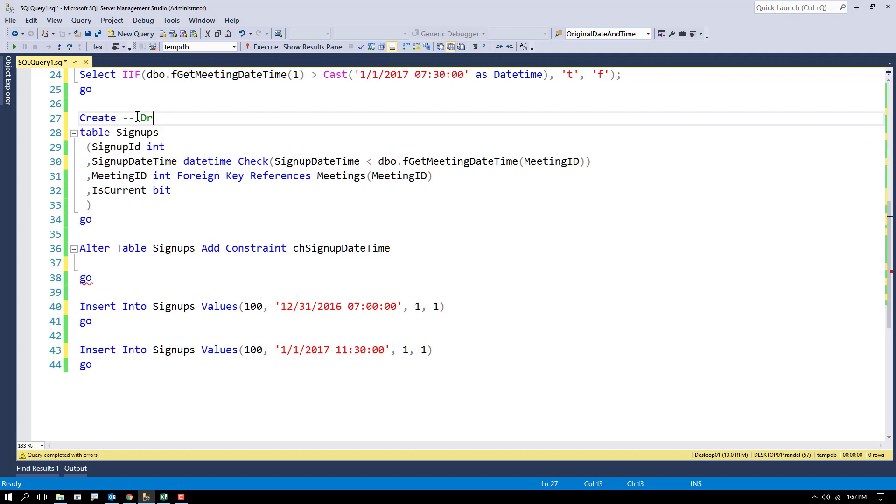
pyautogui.write('op')
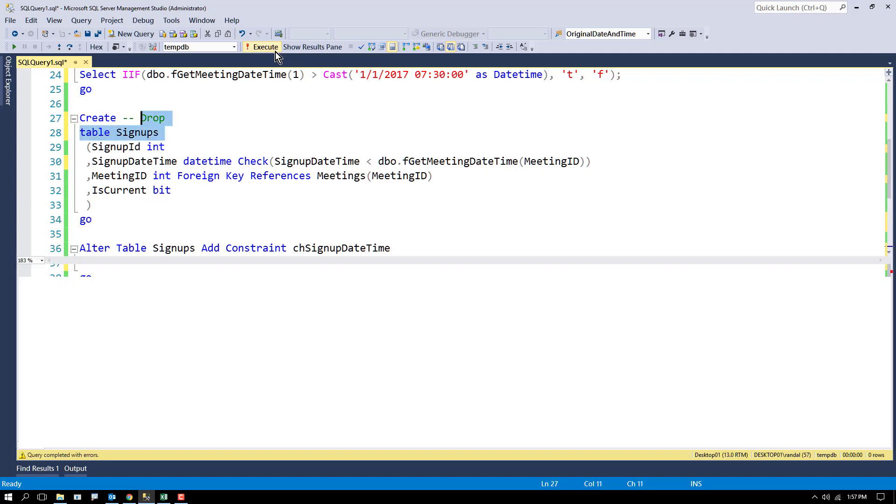
# Drop Signups and recreate it with the inline check, getting Msg 8141 column-check error
pyautogui.click(261, 47)
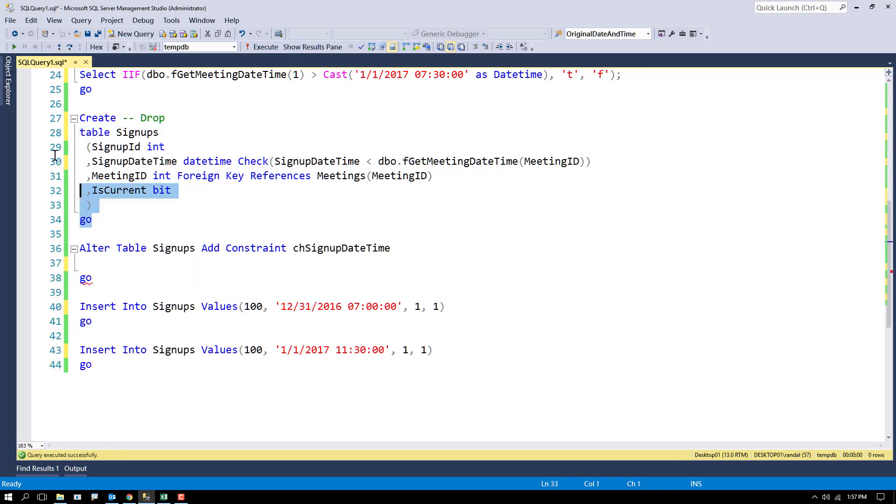
pyautogui.click(265, 46)
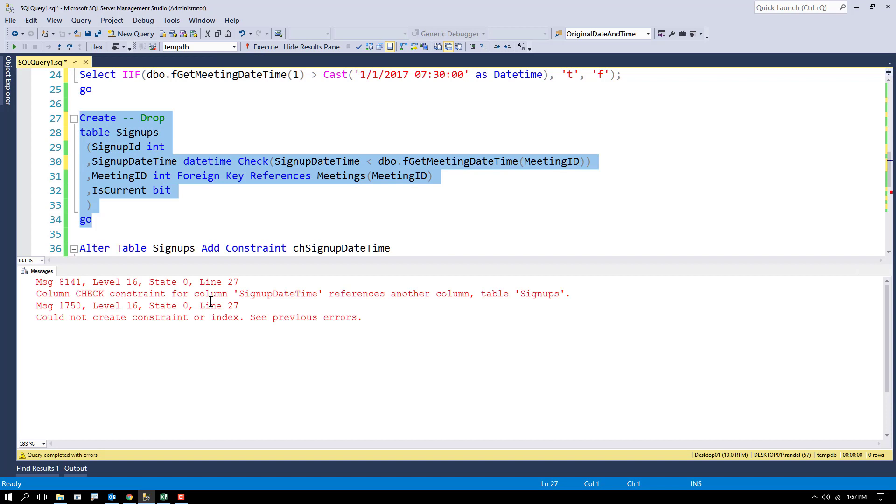
pyautogui.moveTo(417, 297)
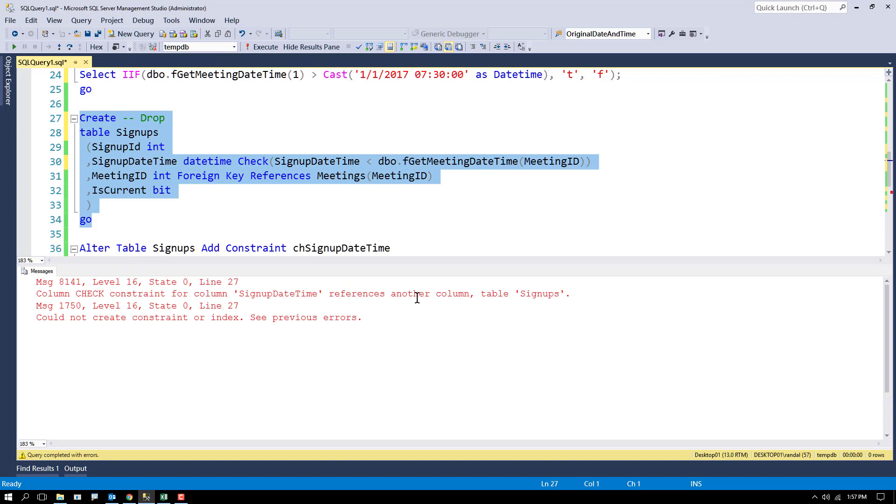
pyautogui.click(312, 47)
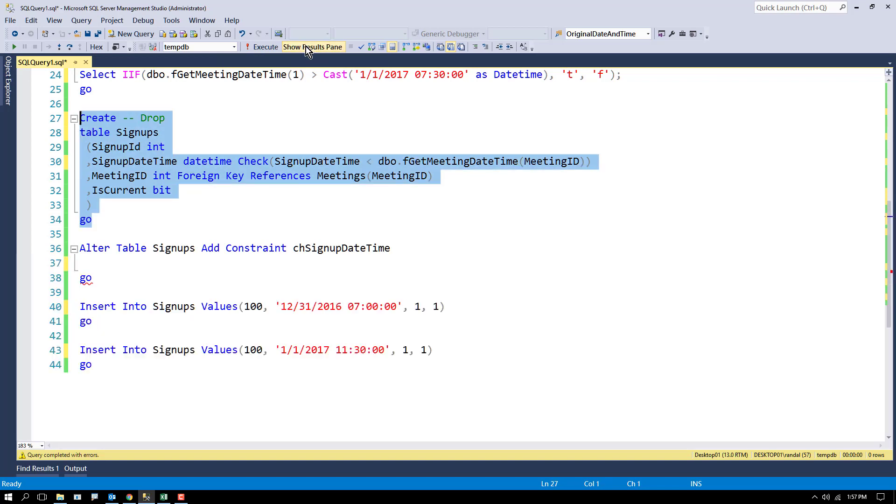